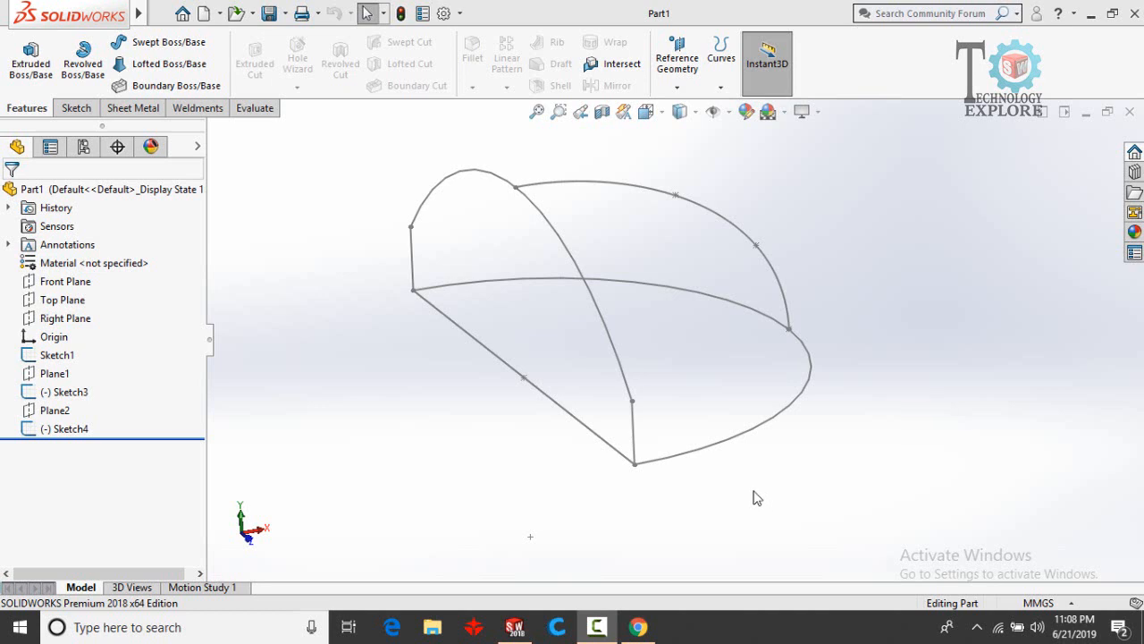
{"action": "mouse_move", "coordinate": [751, 493]}
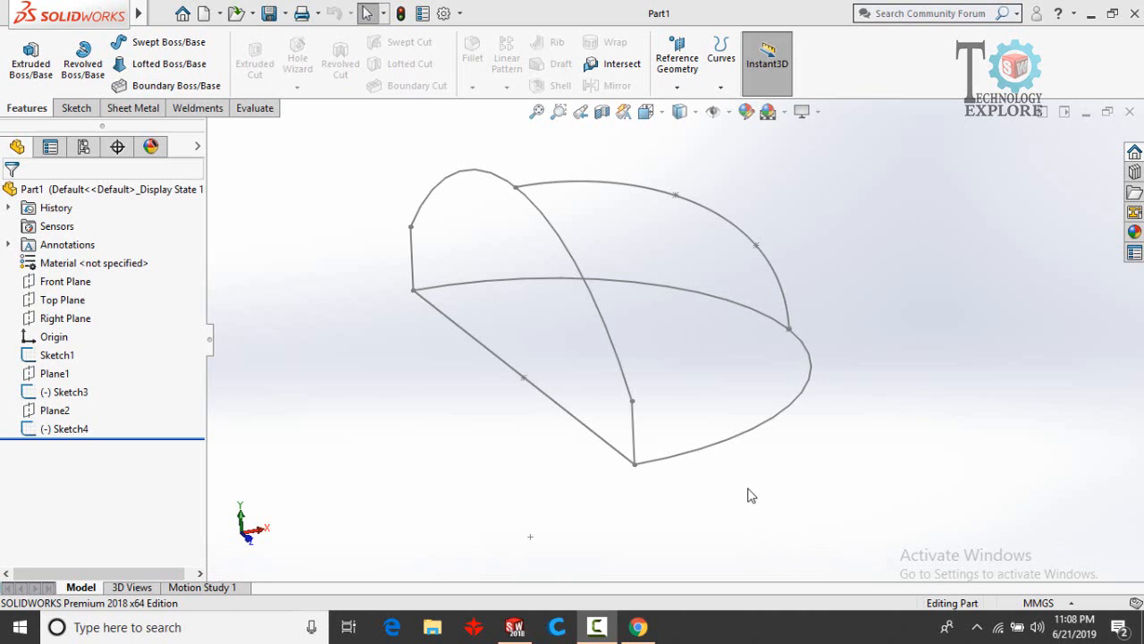
{"action": "mouse_move", "coordinate": [729, 483]}
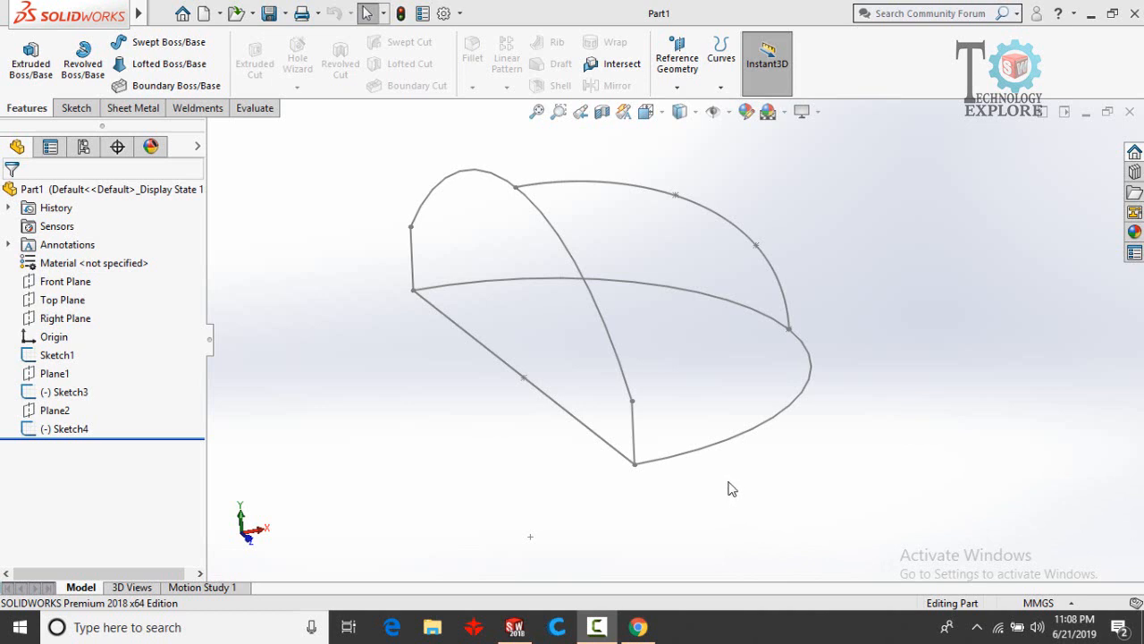
{"action": "mouse_move", "coordinate": [666, 477]}
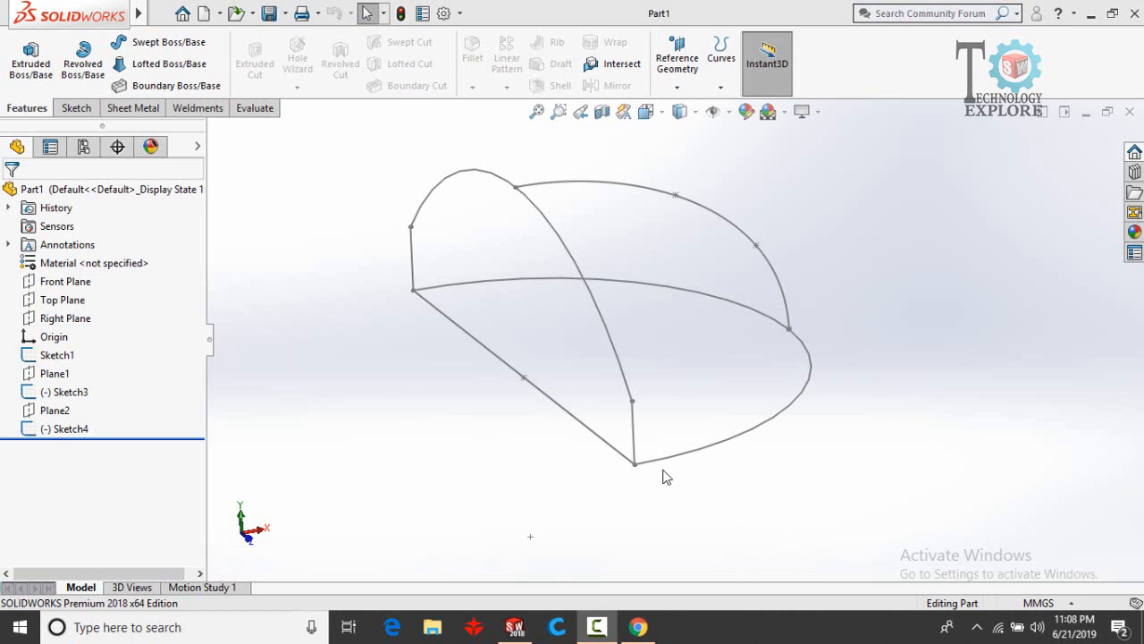
{"action": "mouse_move", "coordinate": [772, 280]}
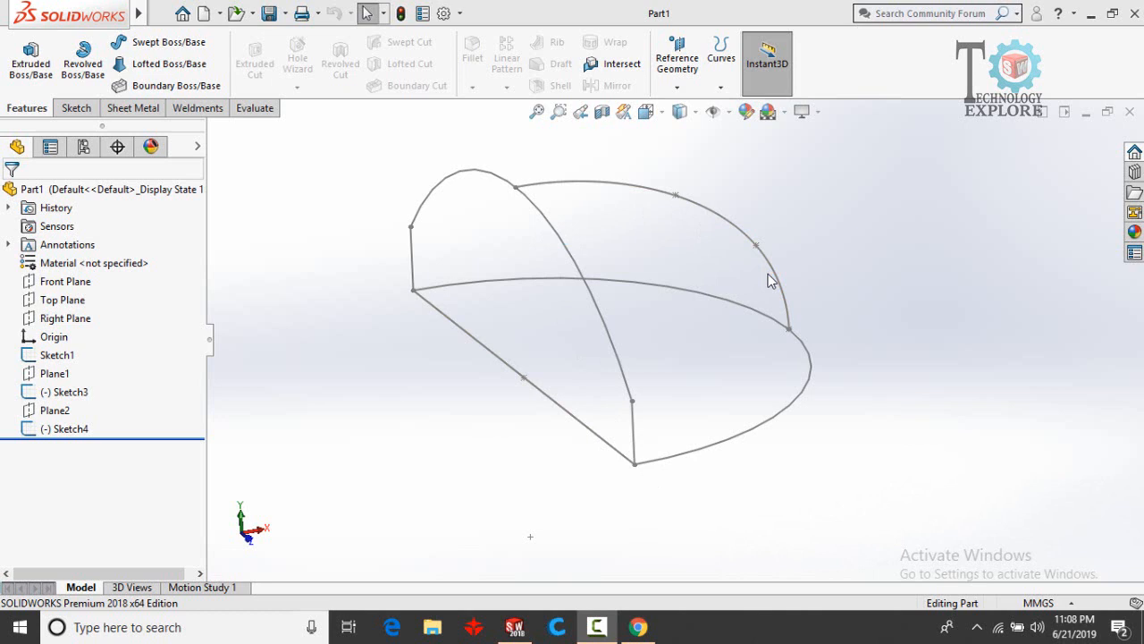
{"action": "mouse_move", "coordinate": [676, 411]}
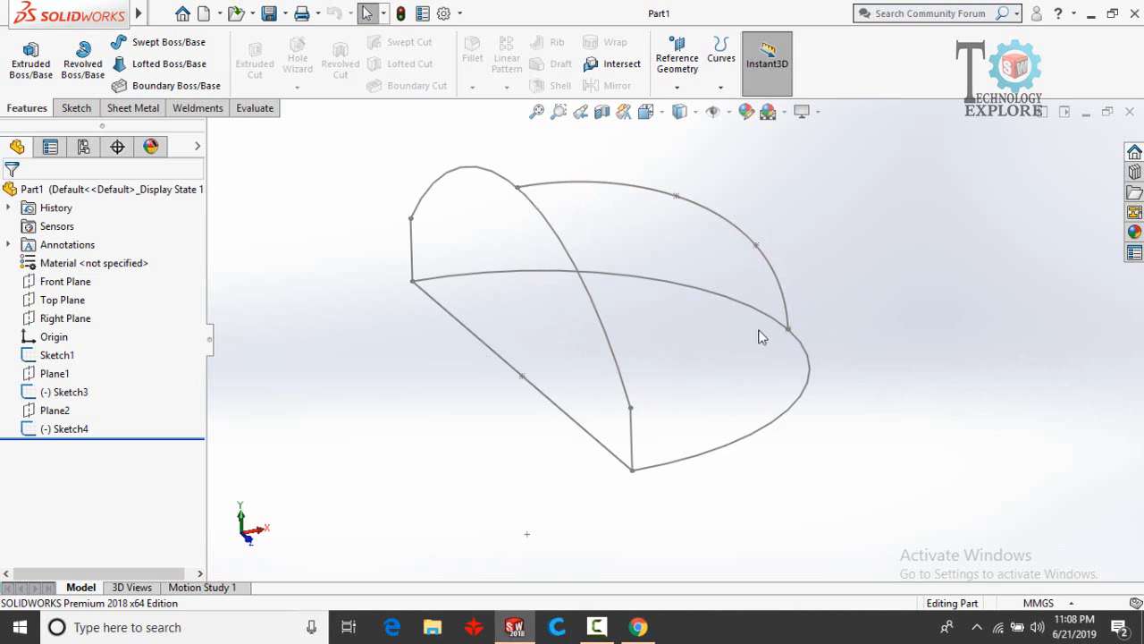
{"action": "mouse_move", "coordinate": [368, 390]}
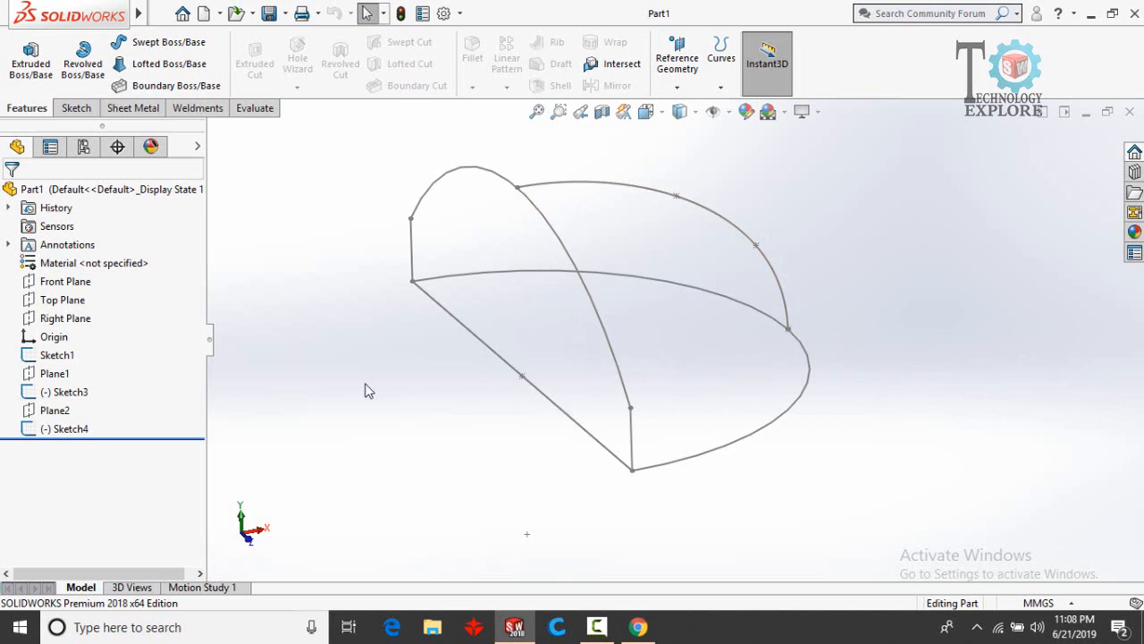
{"action": "mouse_move", "coordinate": [379, 314]}
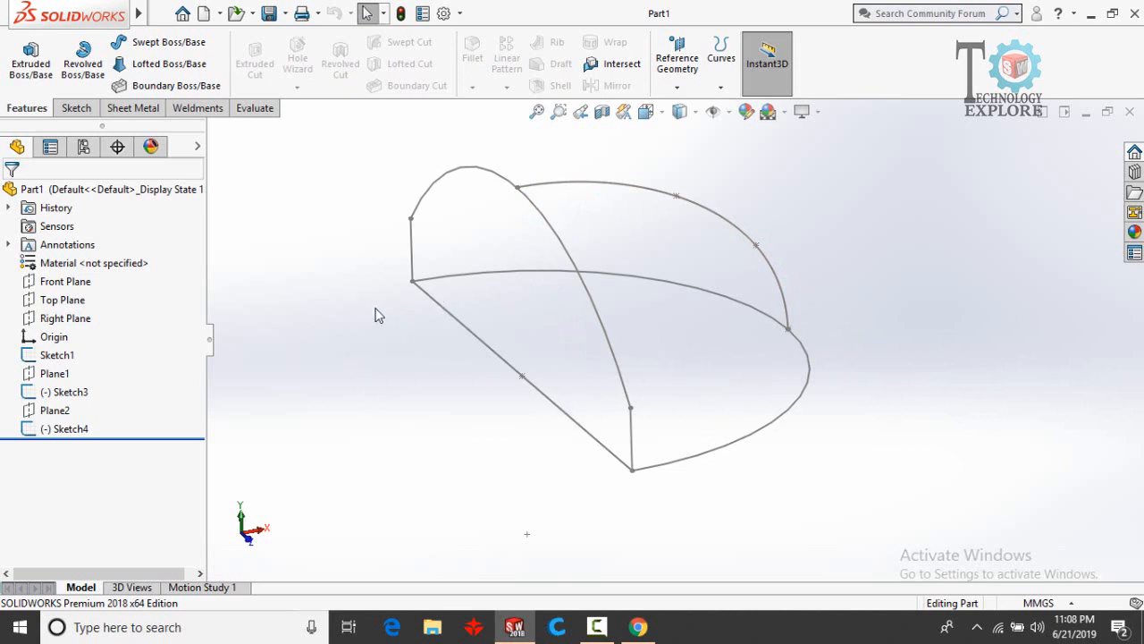
{"action": "mouse_move", "coordinate": [152, 67]}
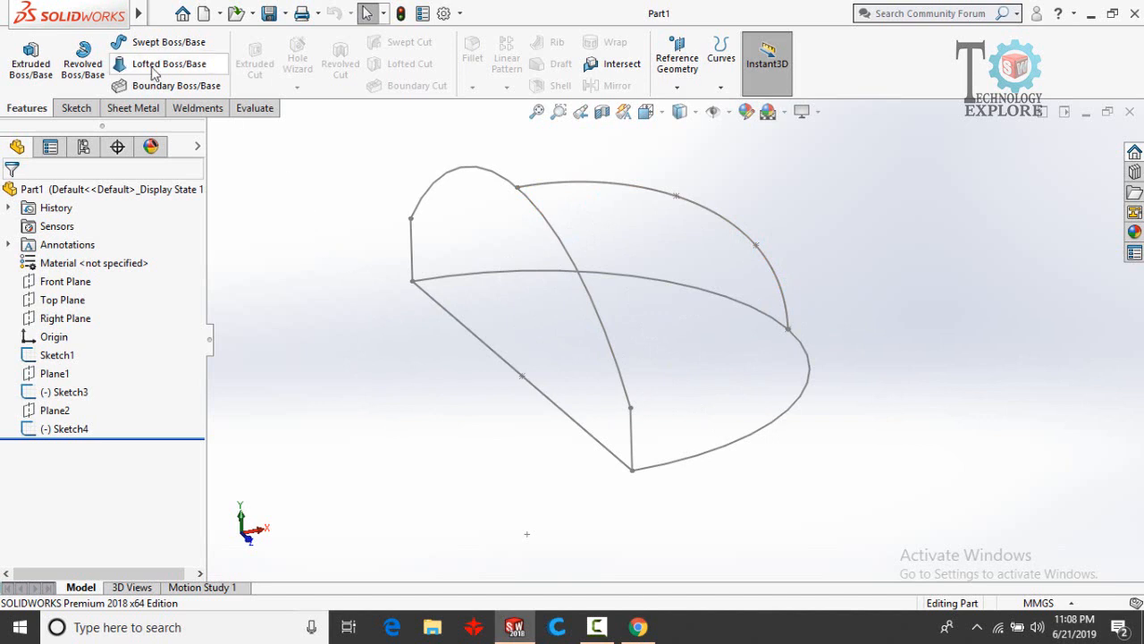
{"action": "mouse_move", "coordinate": [150, 67]}
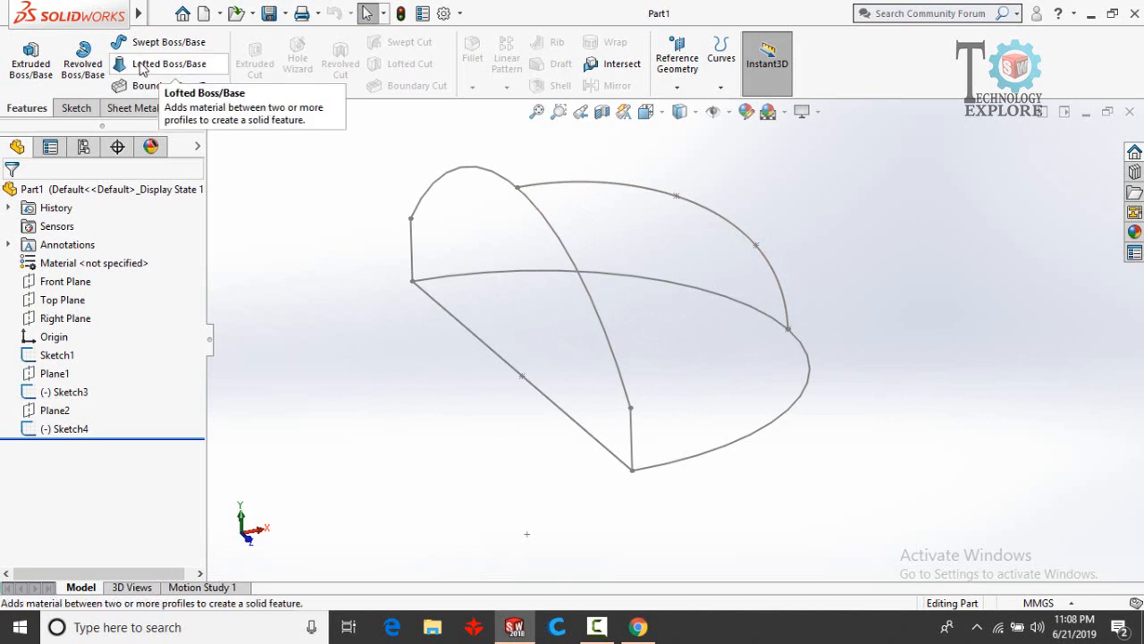
{"action": "mouse_move", "coordinate": [599, 300]}
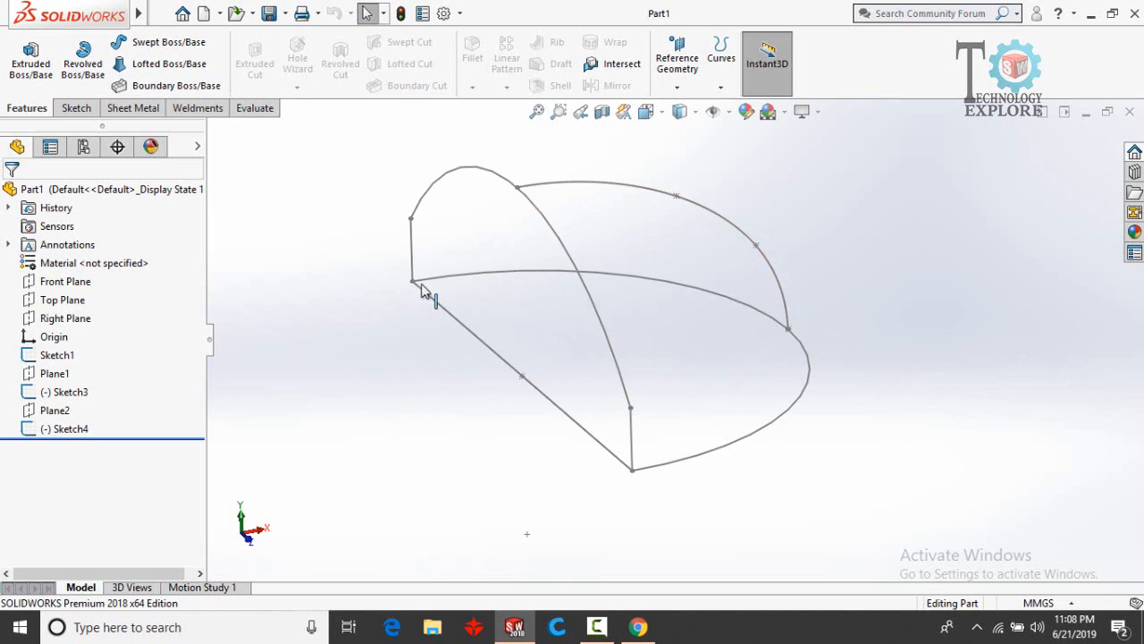
{"action": "mouse_move", "coordinate": [673, 308]}
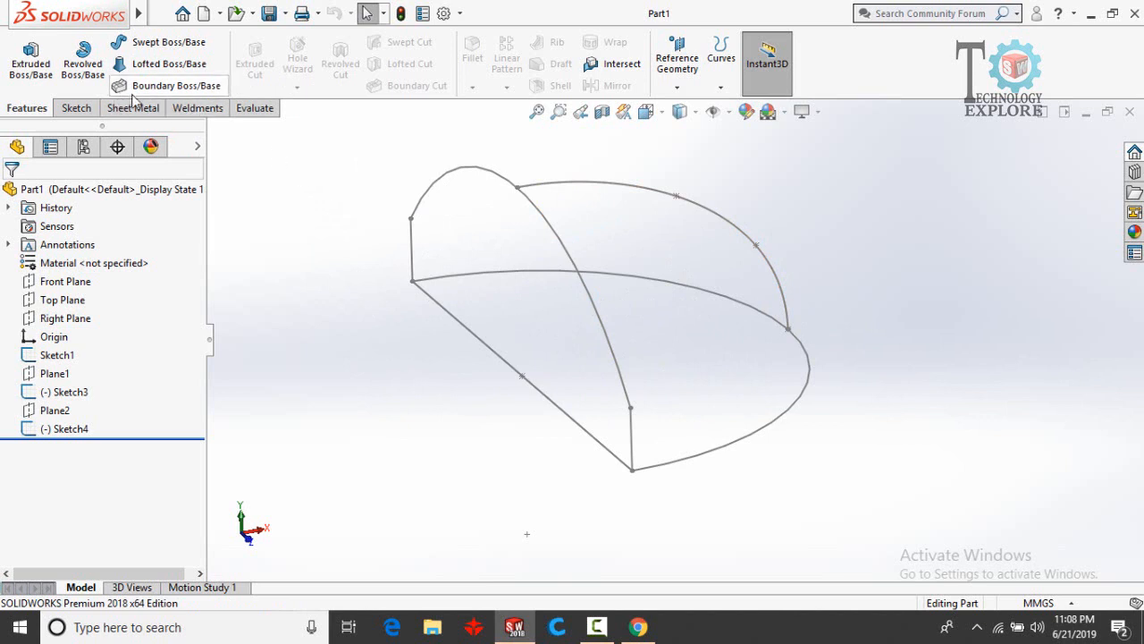
{"action": "mouse_move", "coordinate": [148, 89]}
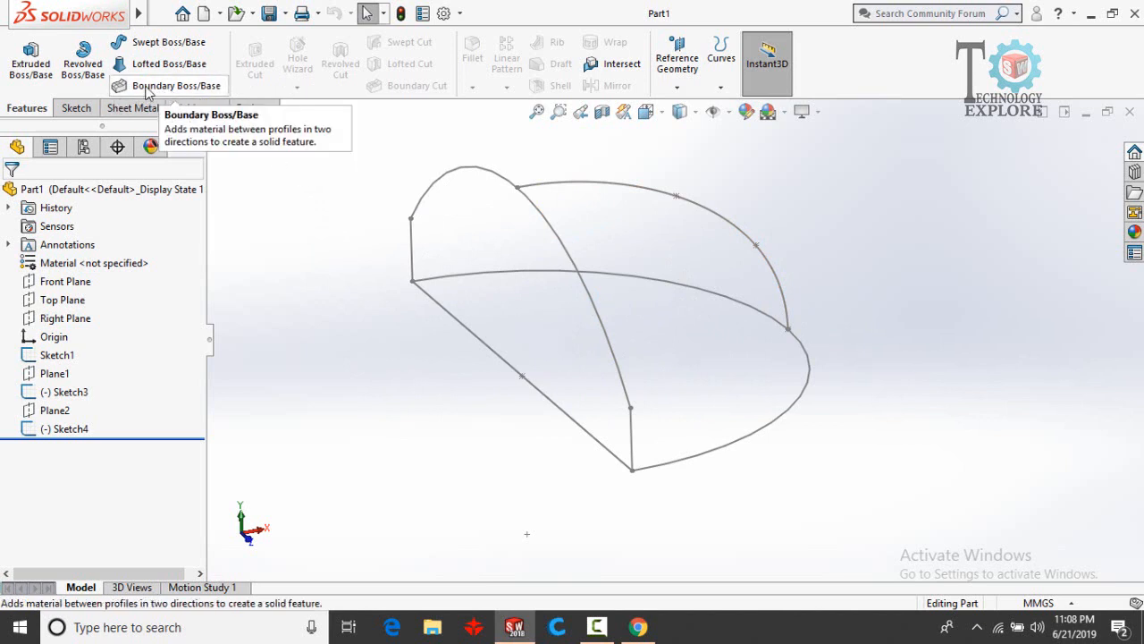
Launch the Boundary Boss/Base feature with empty Direction 1 and Direction 2 lists.
{"action": "left_click", "coordinate": [175, 86]}
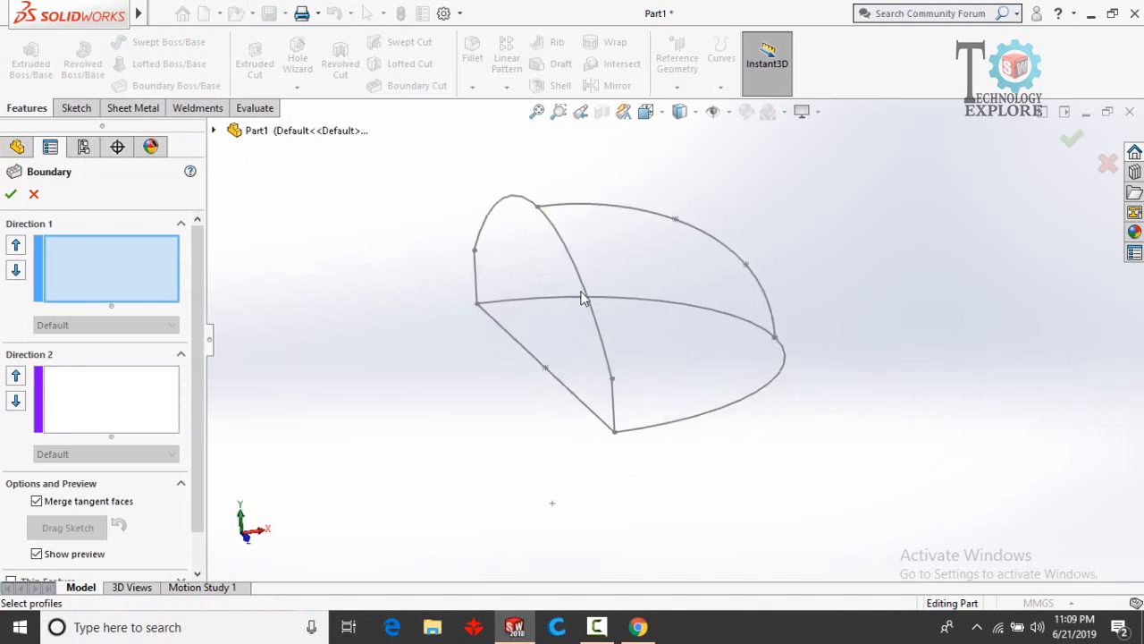
{"action": "mouse_move", "coordinate": [654, 446]}
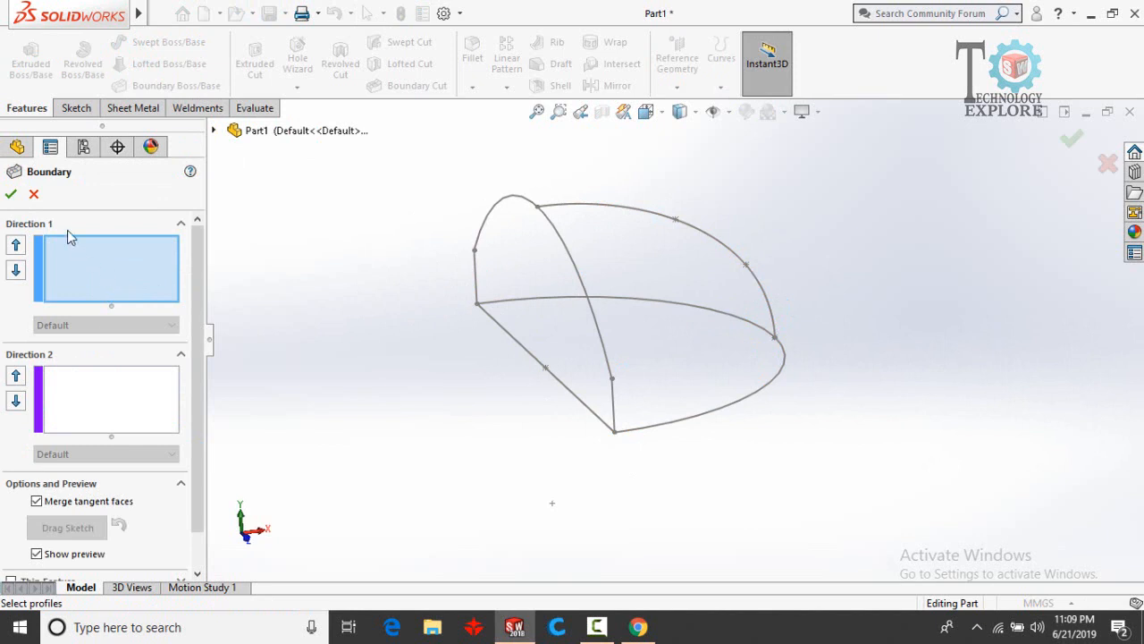
{"action": "mouse_move", "coordinate": [85, 264]}
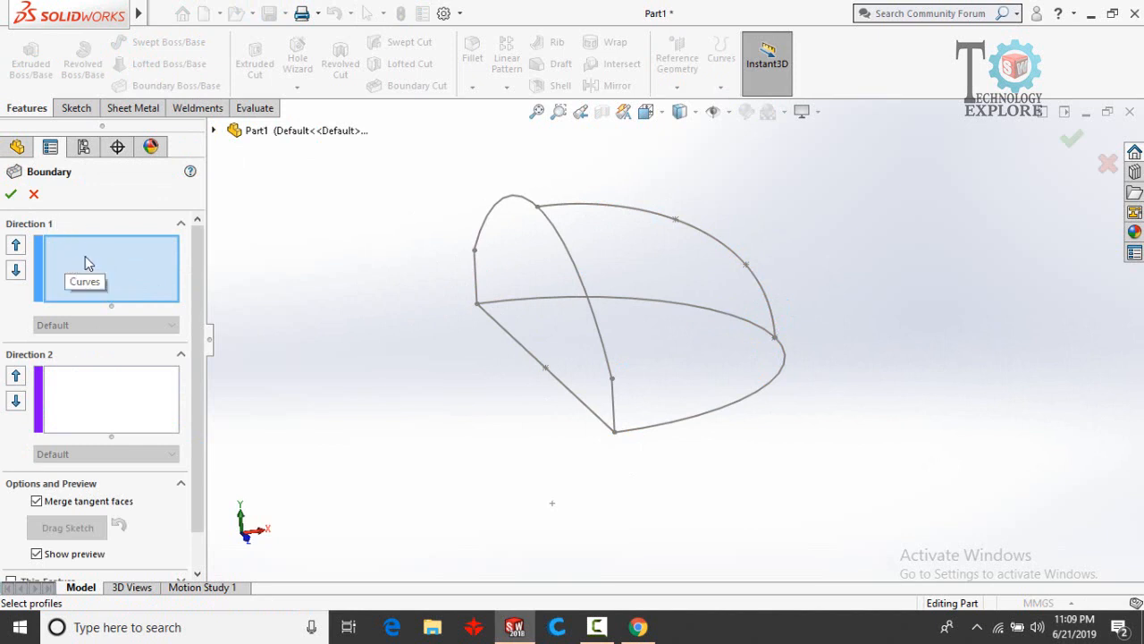
Add both closed-loop profiles to Direction 1 and Sketch3 to Direction 2.
{"action": "right_click", "coordinate": [88, 263]}
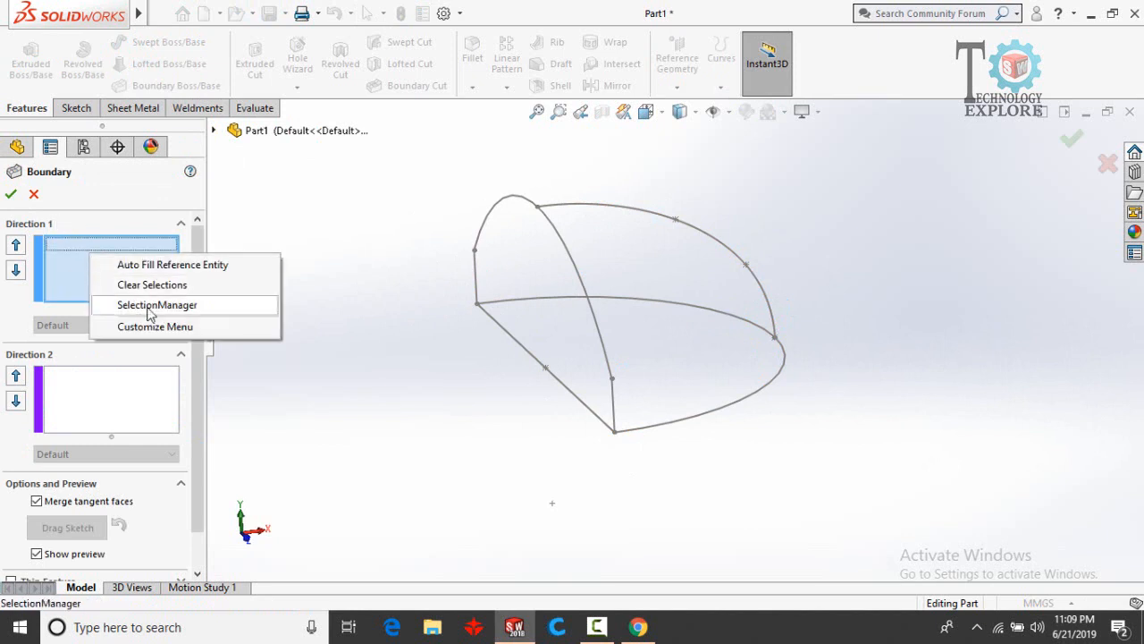
{"action": "left_click", "coordinate": [157, 305]}
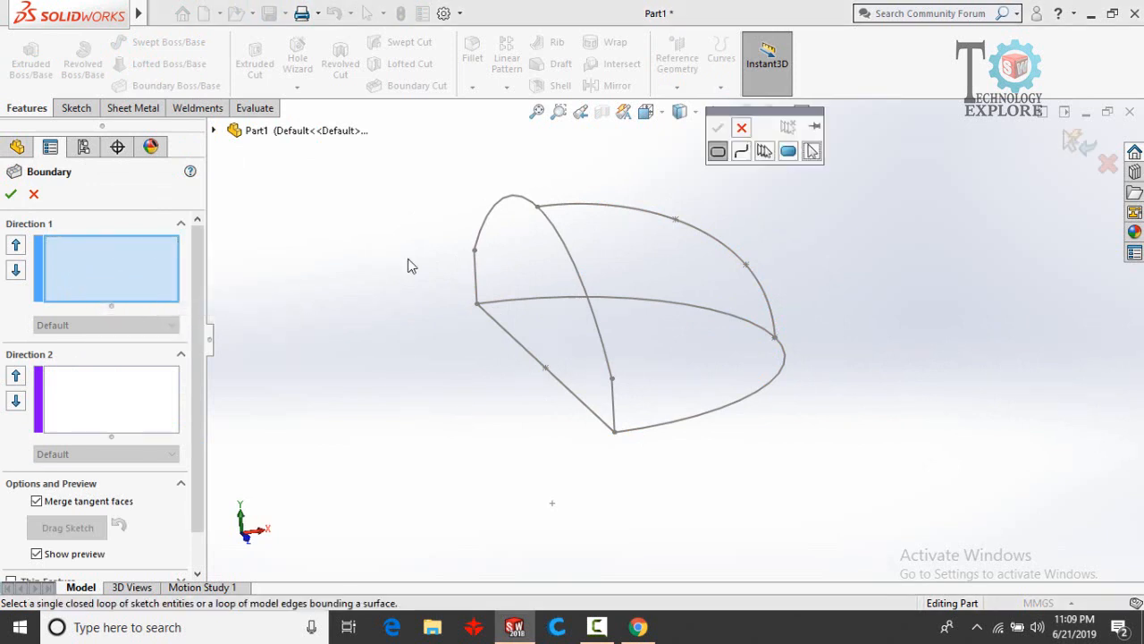
{"action": "mouse_move", "coordinate": [718, 152]}
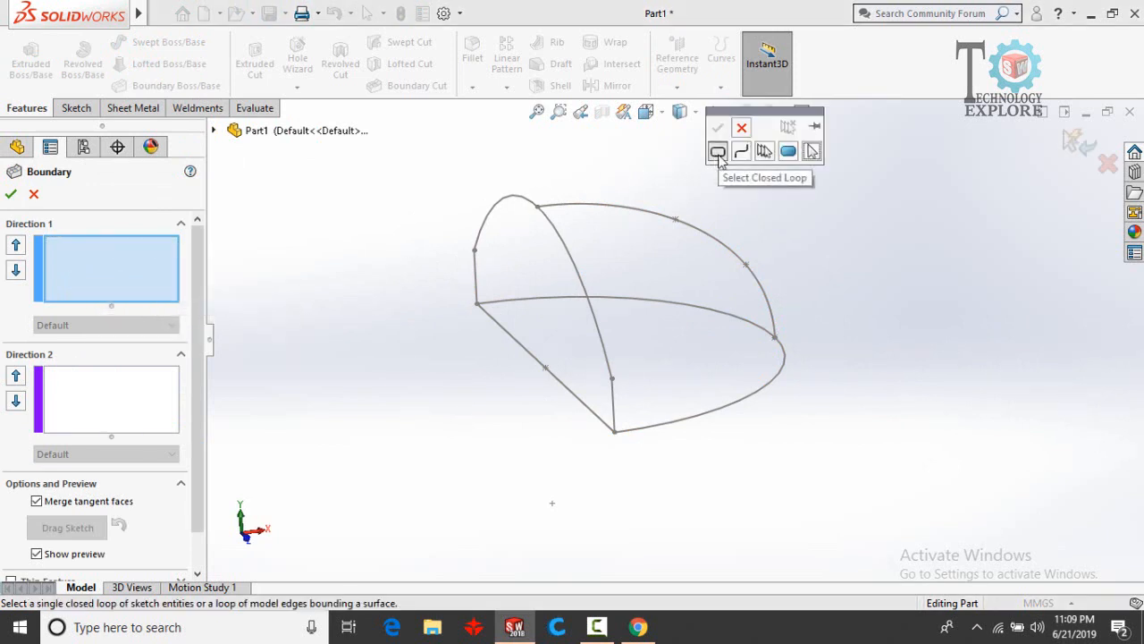
{"action": "mouse_move", "coordinate": [556, 253]}
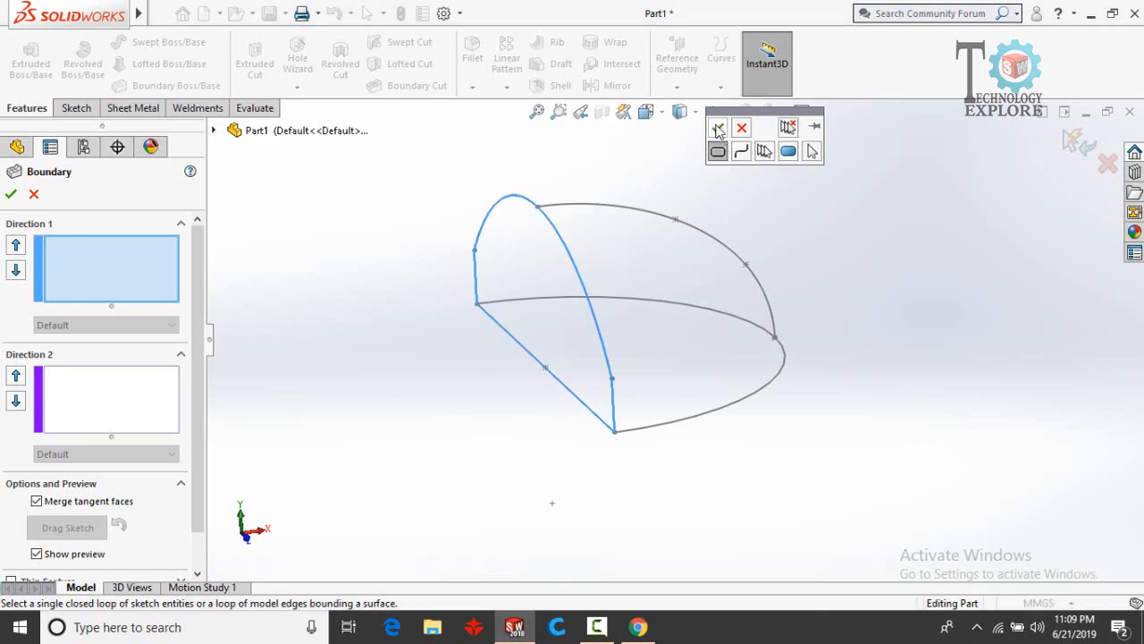
{"action": "left_click", "coordinate": [545, 259]}
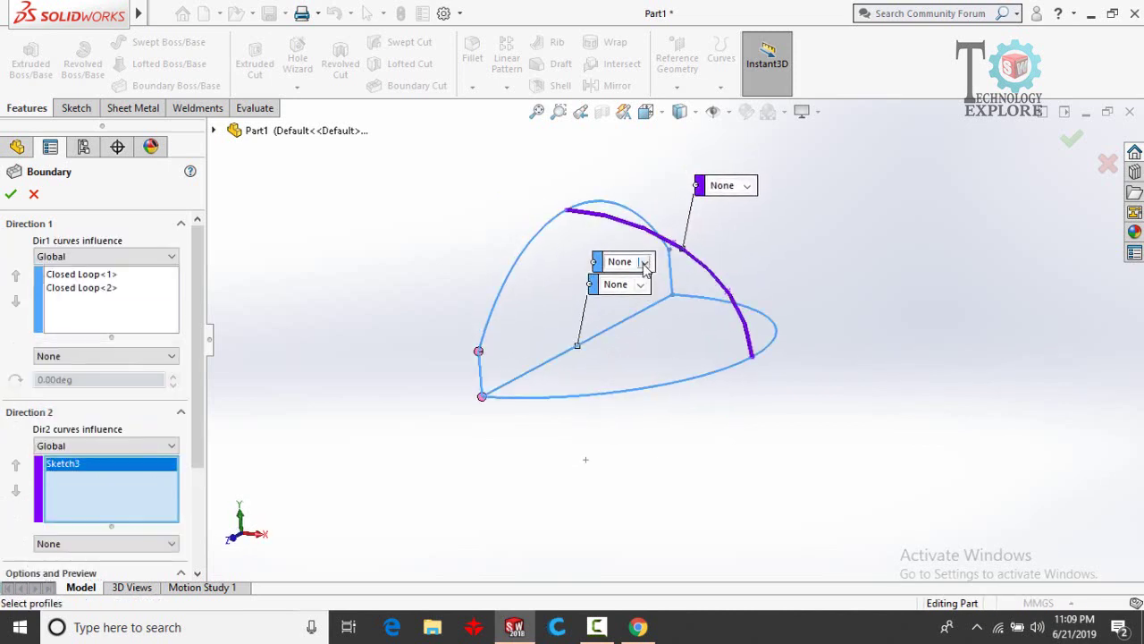
{"action": "mouse_move", "coordinate": [637, 265]}
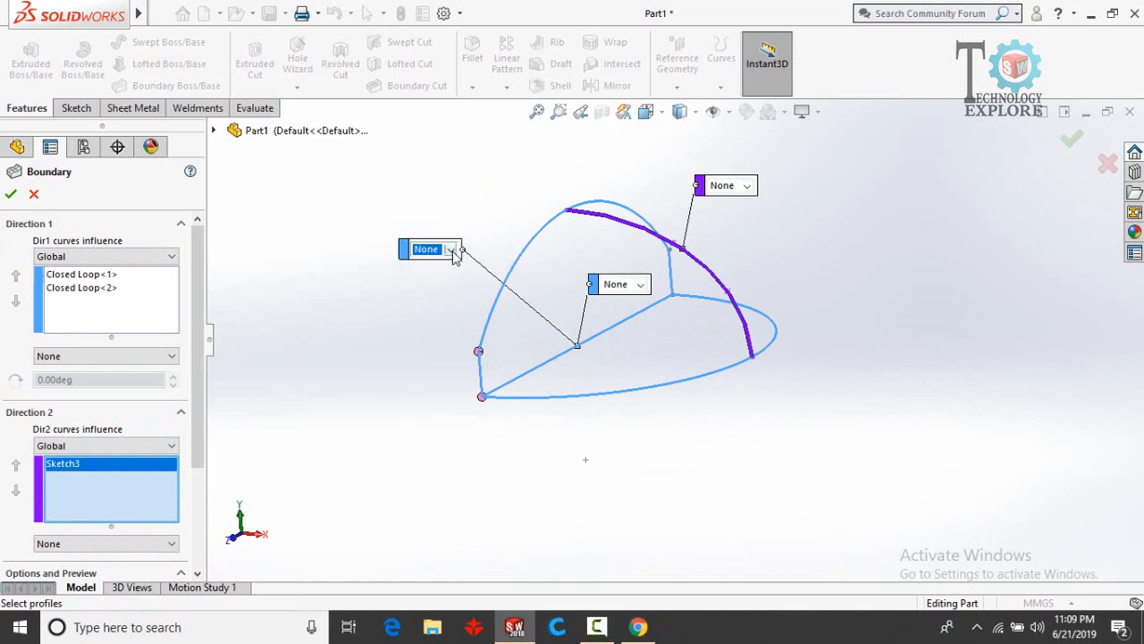
Set Closed Loop<1>, Closed Loop<2> and Sketch3 tangency to Normal To Profile.
{"action": "left_click", "coordinate": [451, 248]}
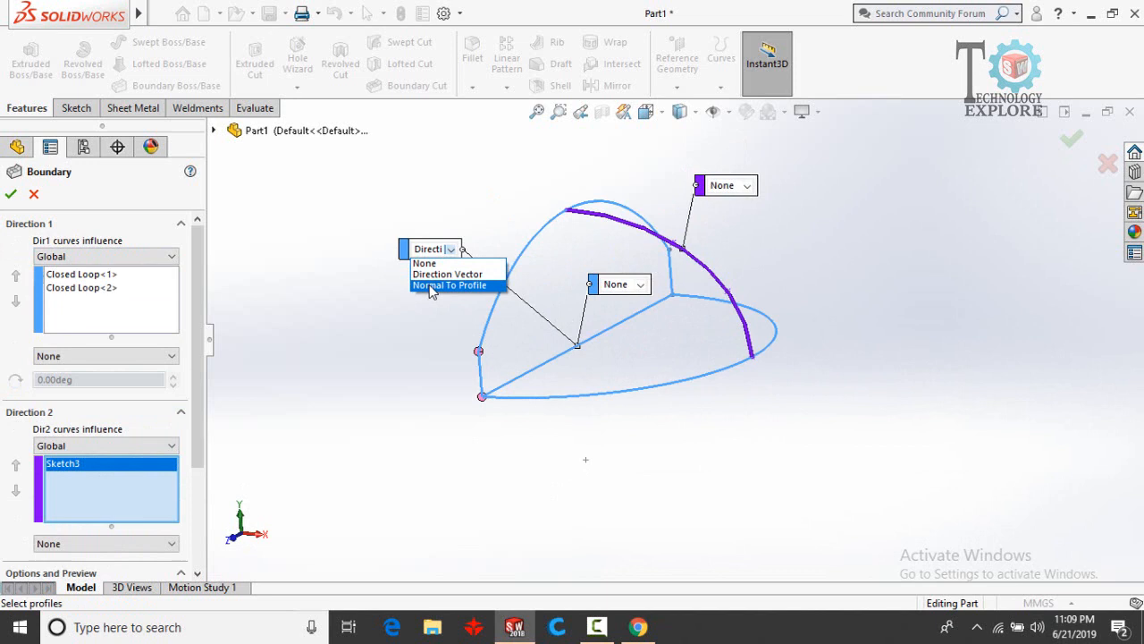
{"action": "left_click", "coordinate": [450, 285]}
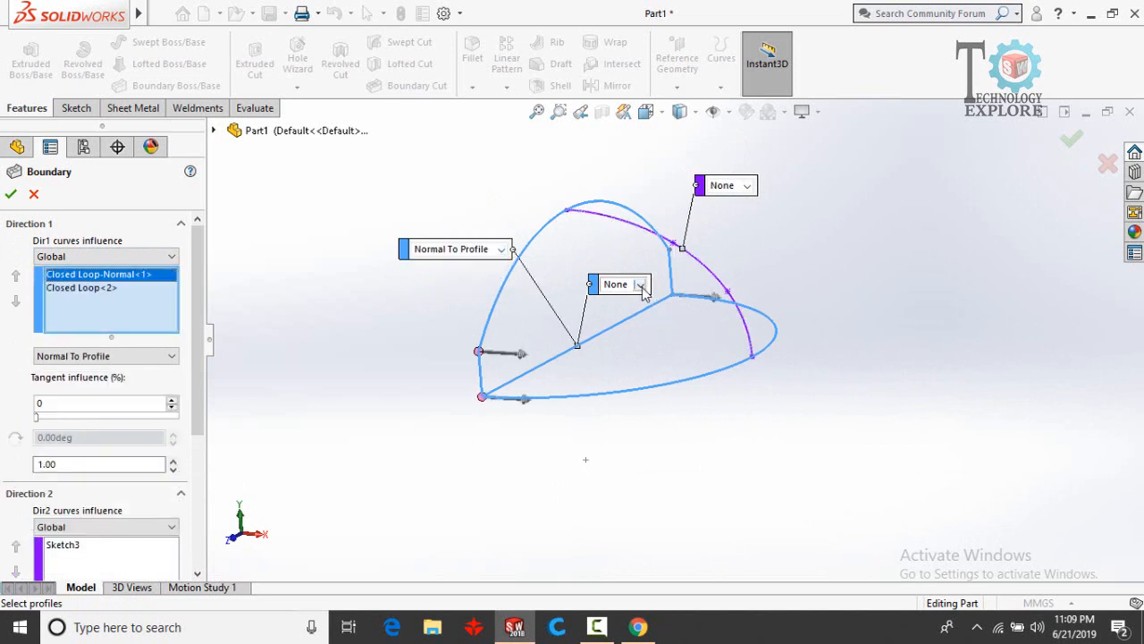
{"action": "left_click", "coordinate": [642, 283]}
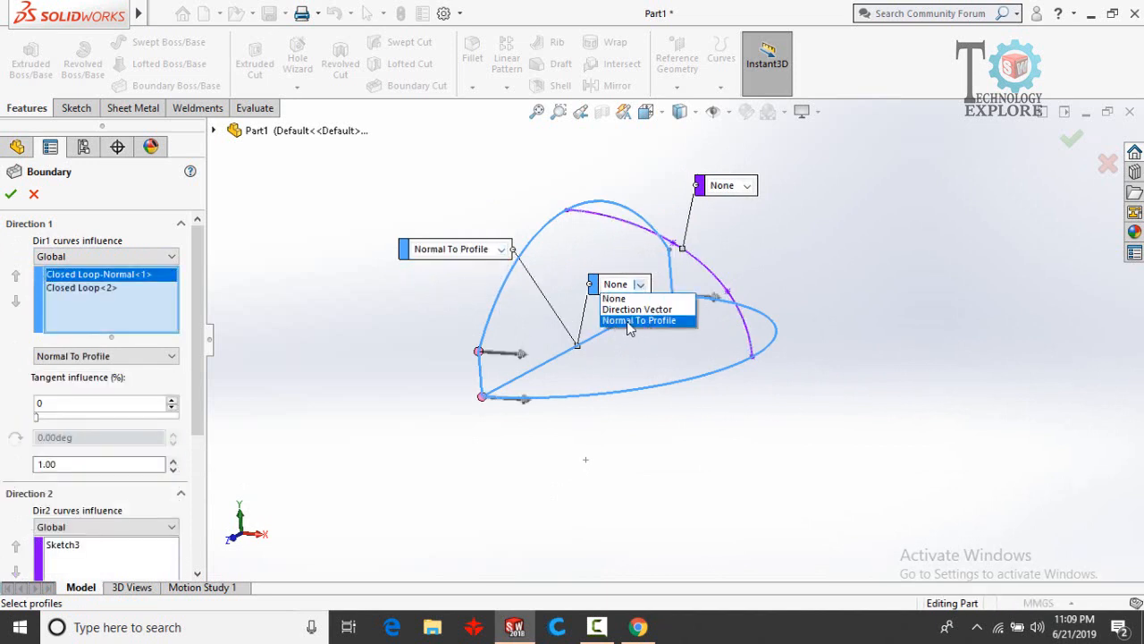
{"action": "left_click", "coordinate": [641, 320]}
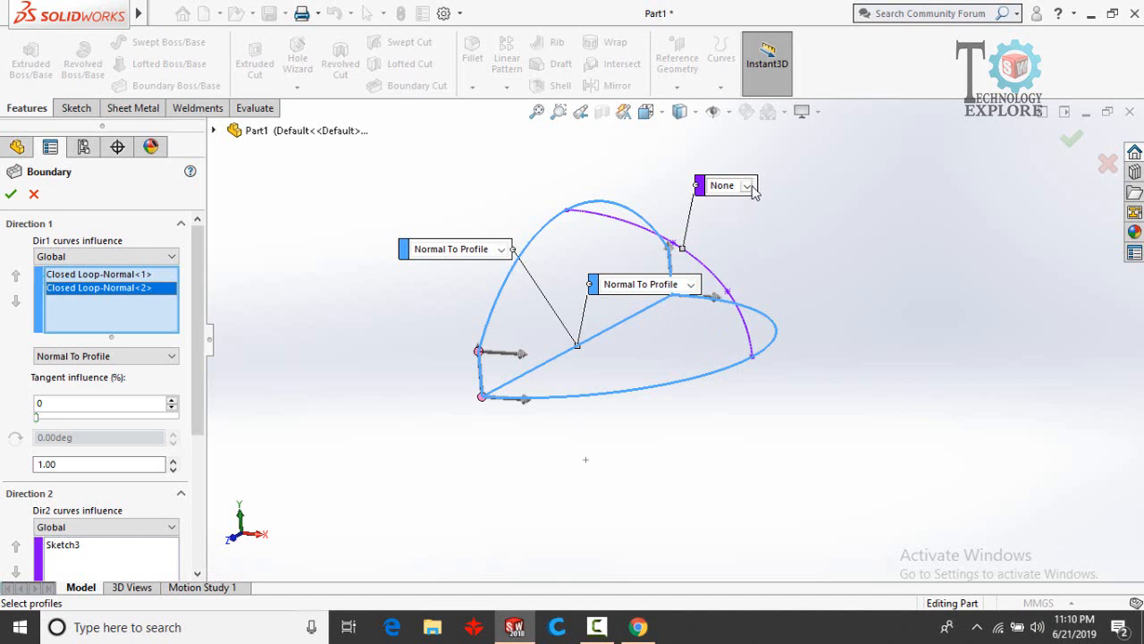
{"action": "left_click", "coordinate": [752, 185]}
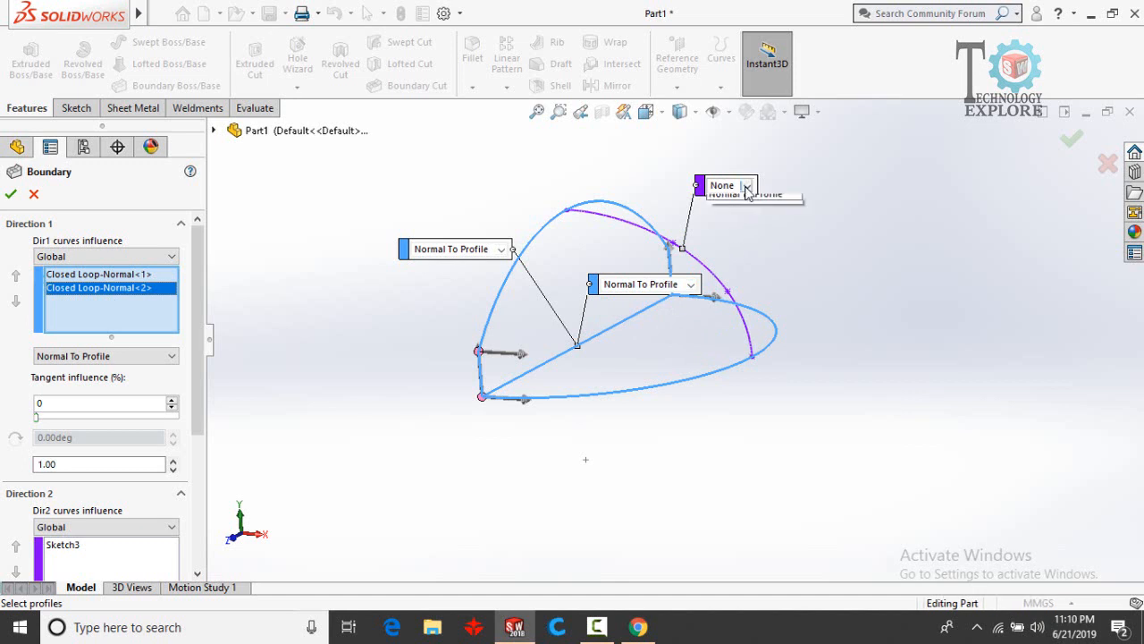
{"action": "left_click", "coordinate": [750, 184]}
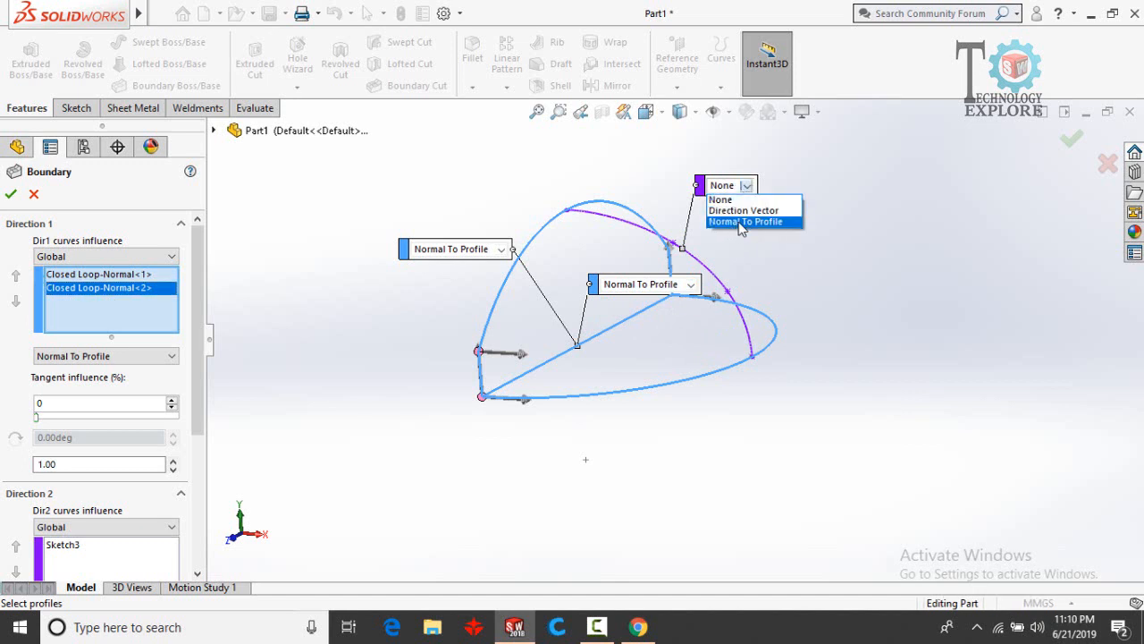
{"action": "left_click", "coordinate": [752, 221]}
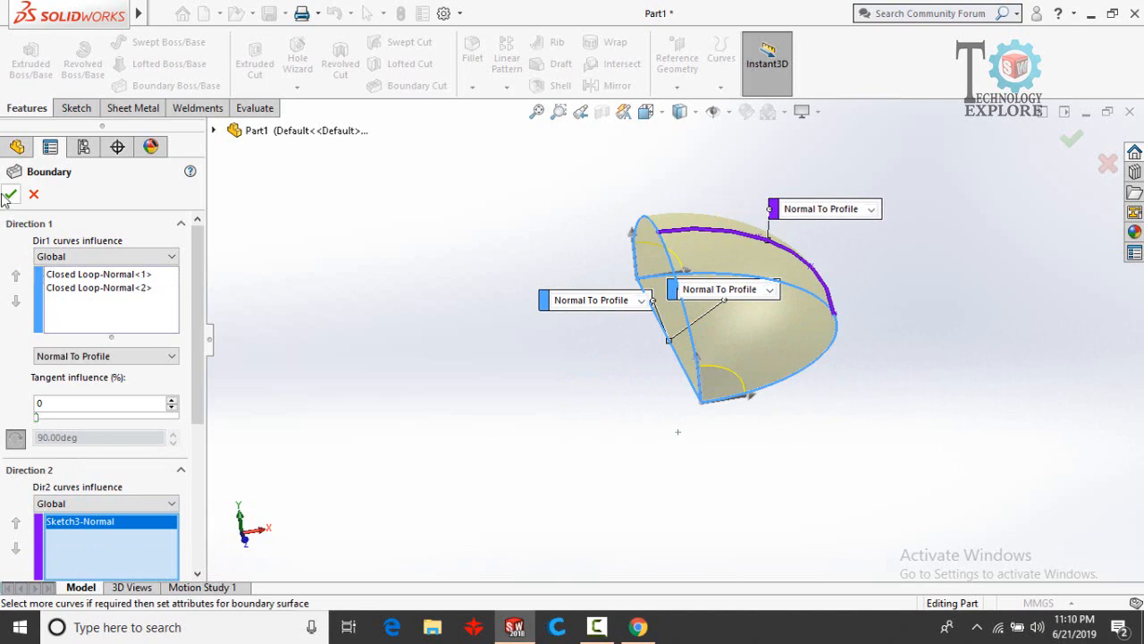
Confirm the boundary feature to create the solid dome body Boundary1.
{"action": "left_click", "coordinate": [11, 194]}
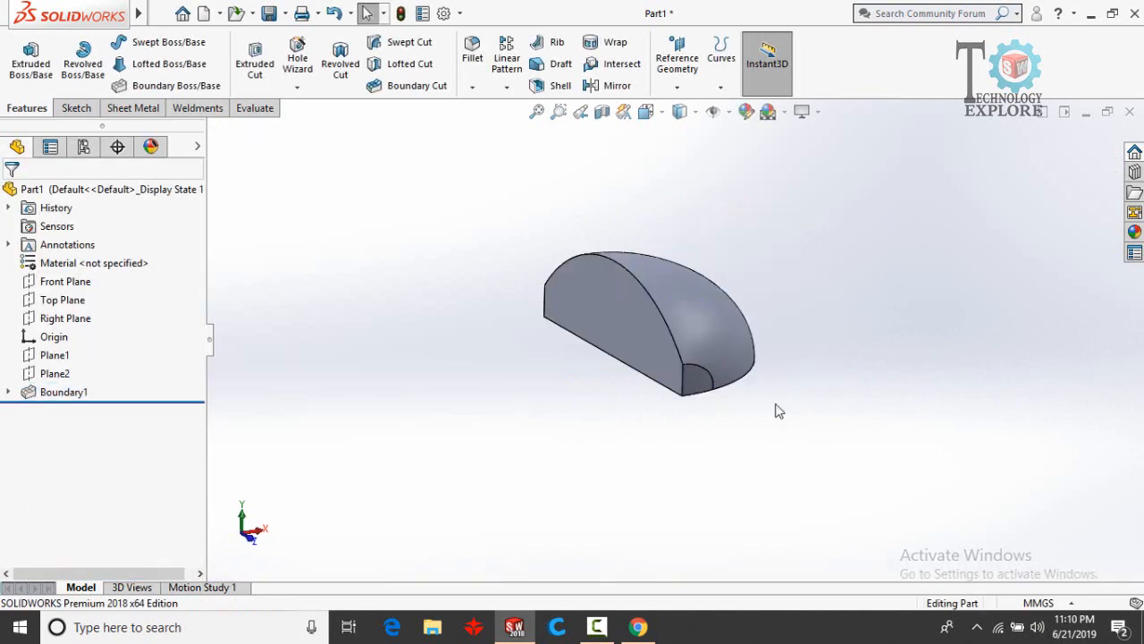
{"action": "mouse_move", "coordinate": [669, 334]}
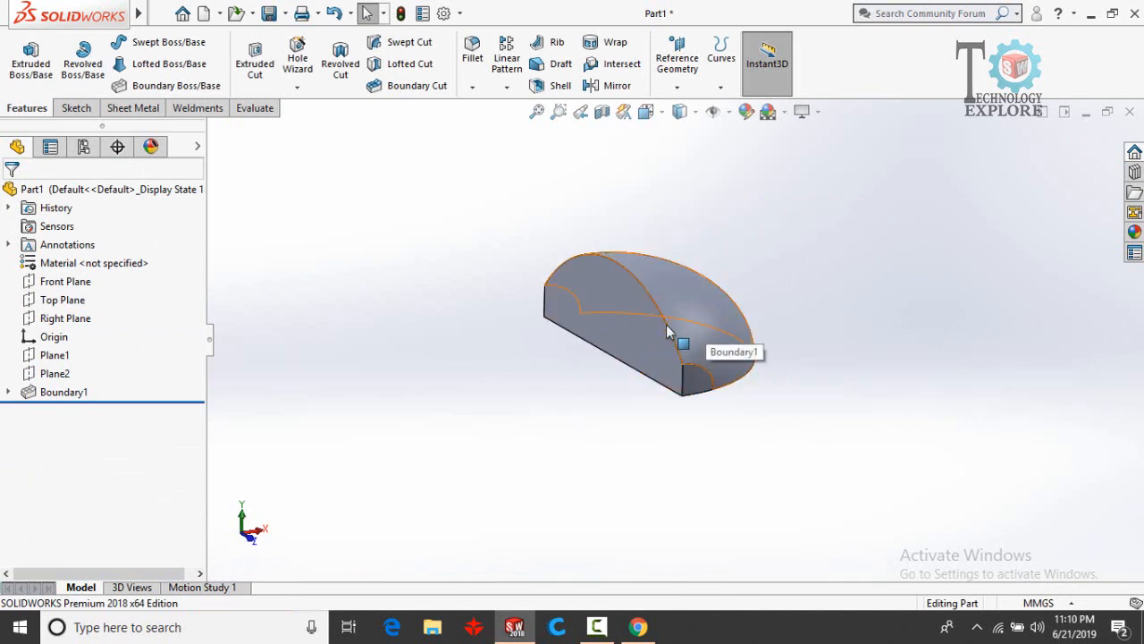
{"action": "left_click", "coordinate": [787, 318]}
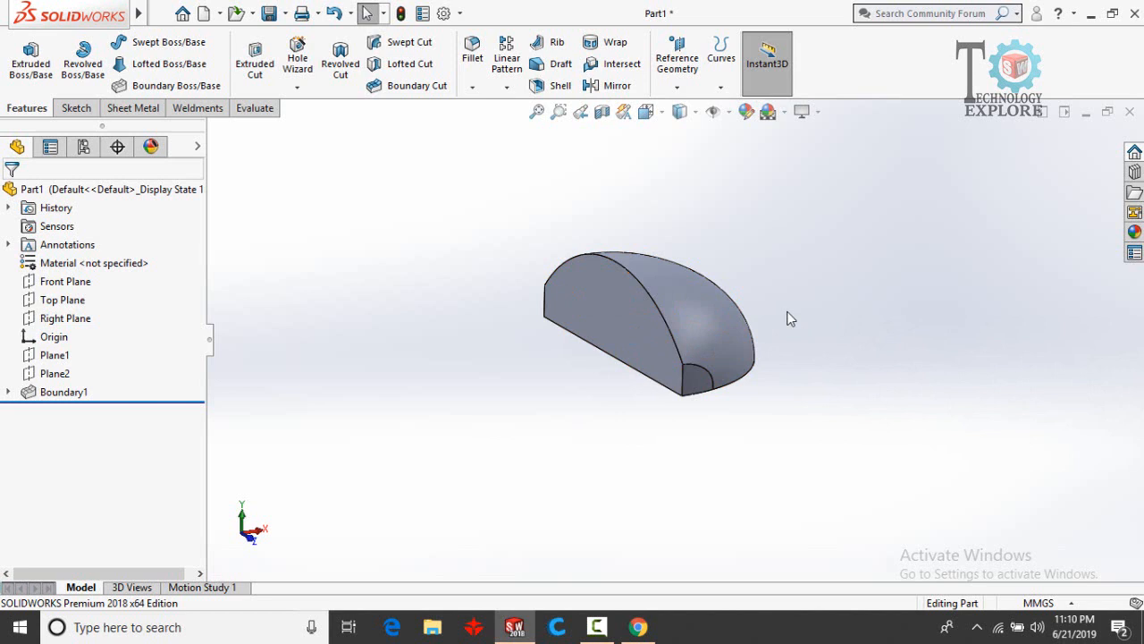
{"action": "mouse_move", "coordinate": [794, 318]}
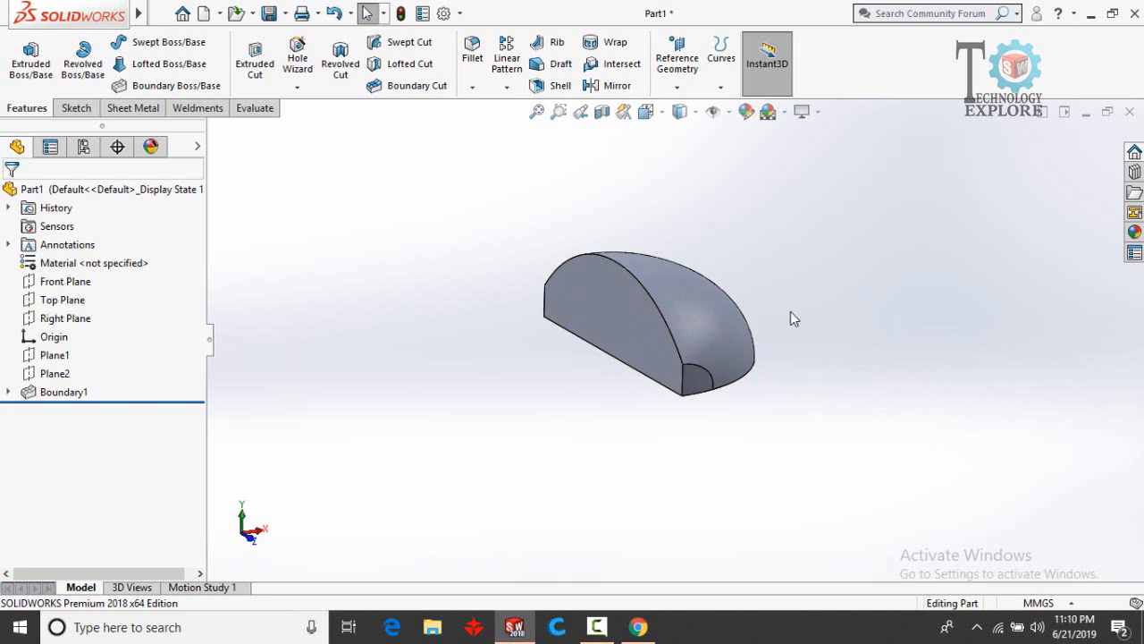
{"action": "mouse_move", "coordinate": [764, 277]}
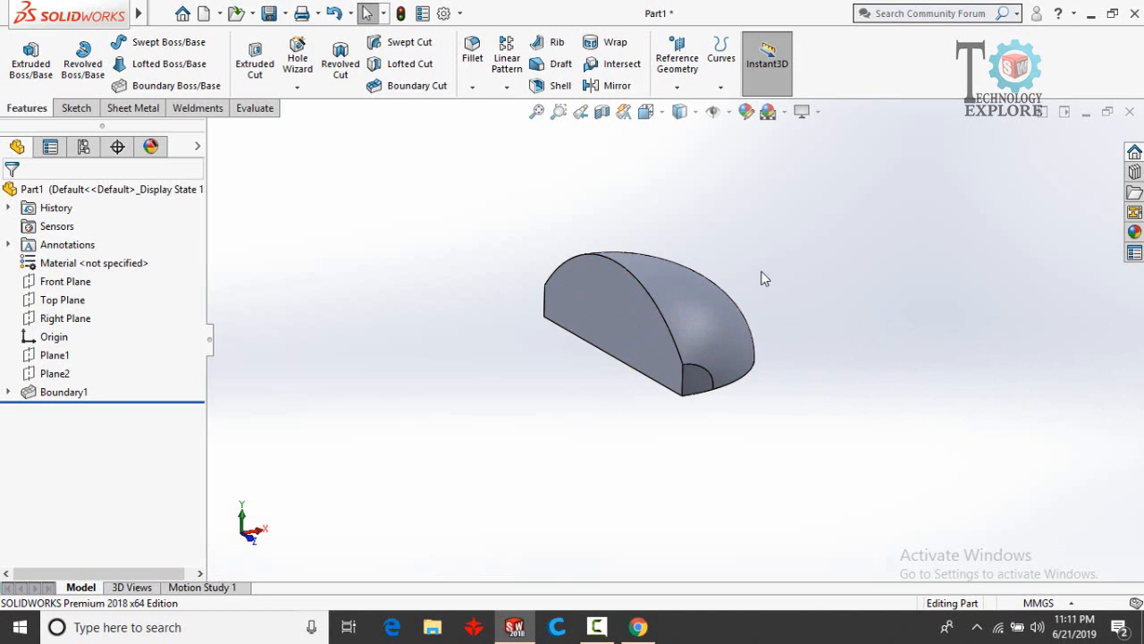